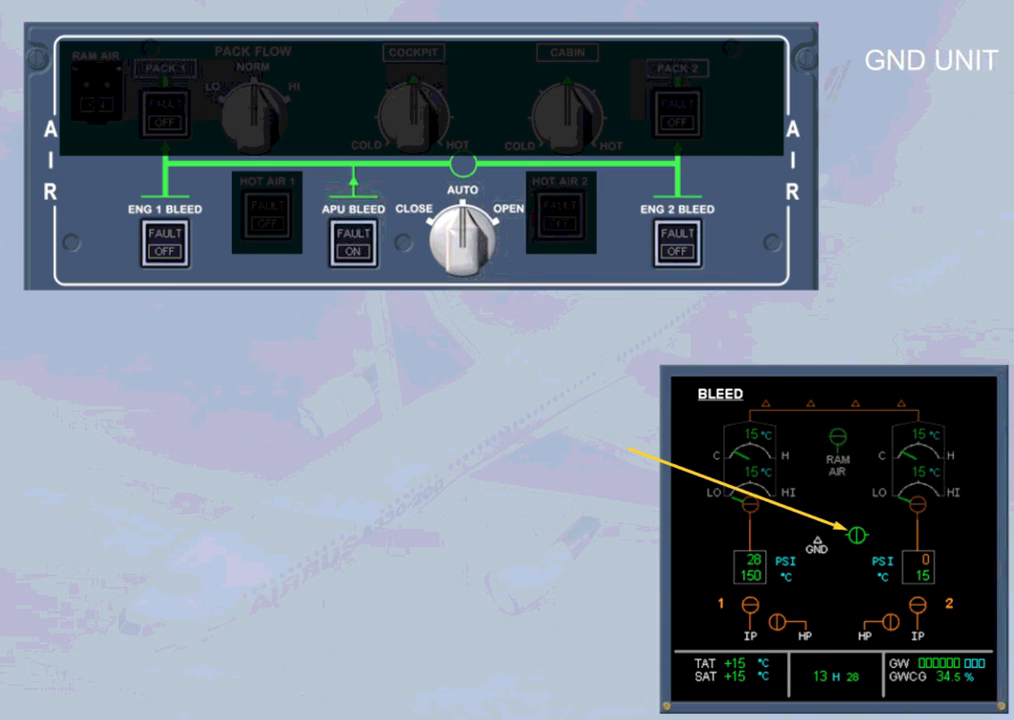
Step: Turn X BLEED from AUTO to OPEN so both bleed sides read 34 PSI
{"action": "left_click", "coordinate": [461, 240]}
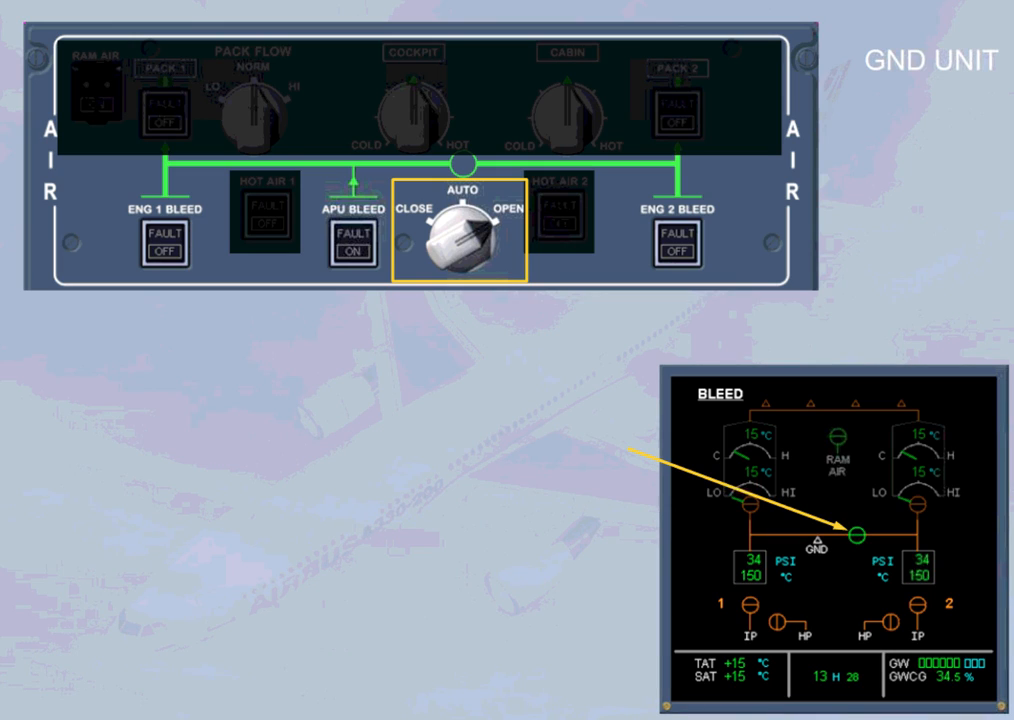